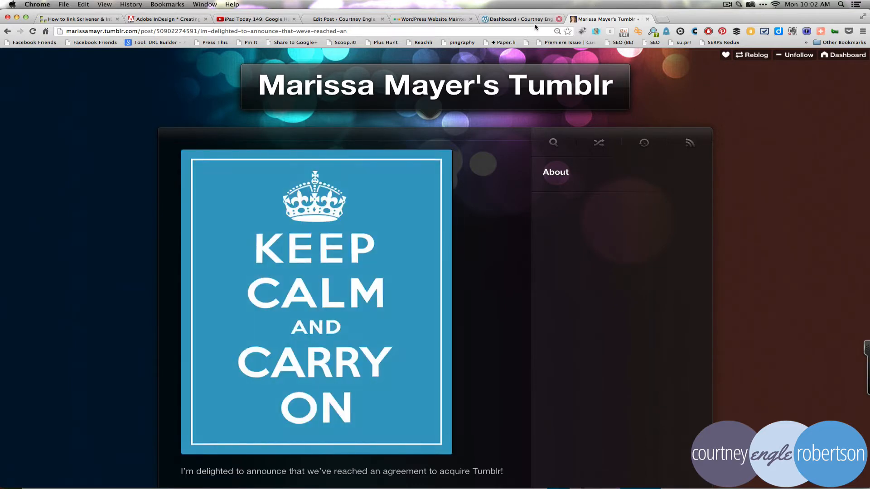
Switch from the Tumblr blog to the WordPress.com dashboard with its Tools options revealed
{"action": "left_click", "coordinate": [520, 19]}
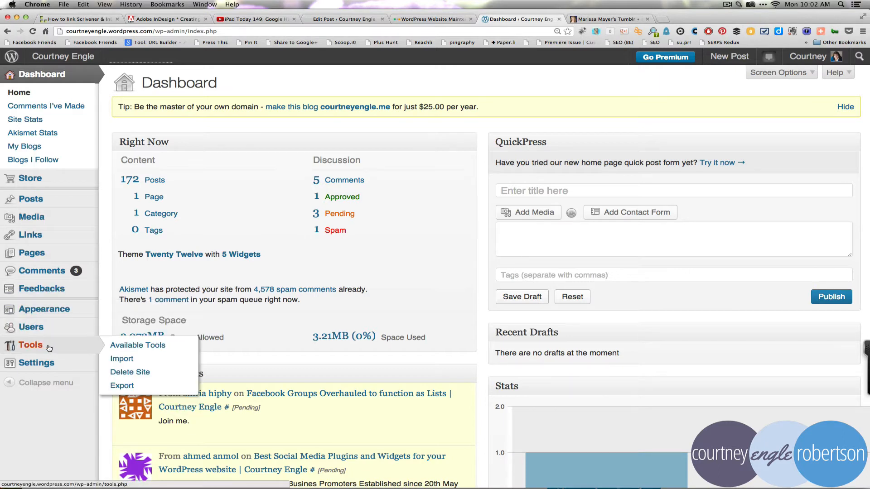
{"action": "mouse_move", "coordinate": [122, 359]}
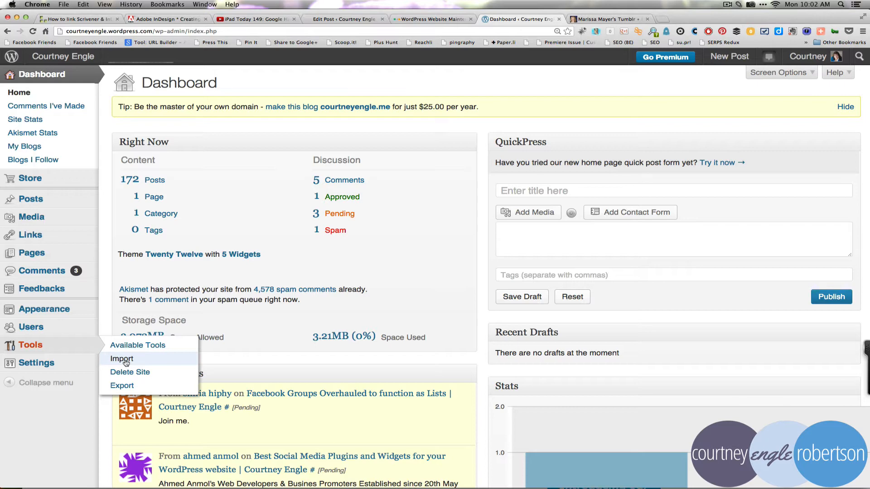
Go to Tools > Import and choose Tumblr as the source platform
{"action": "left_click", "coordinate": [121, 359]}
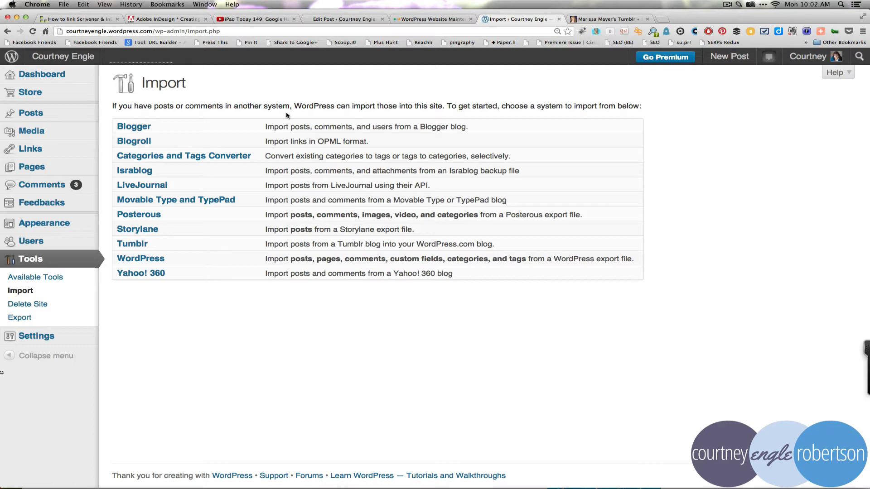
{"action": "left_click", "coordinate": [132, 244]}
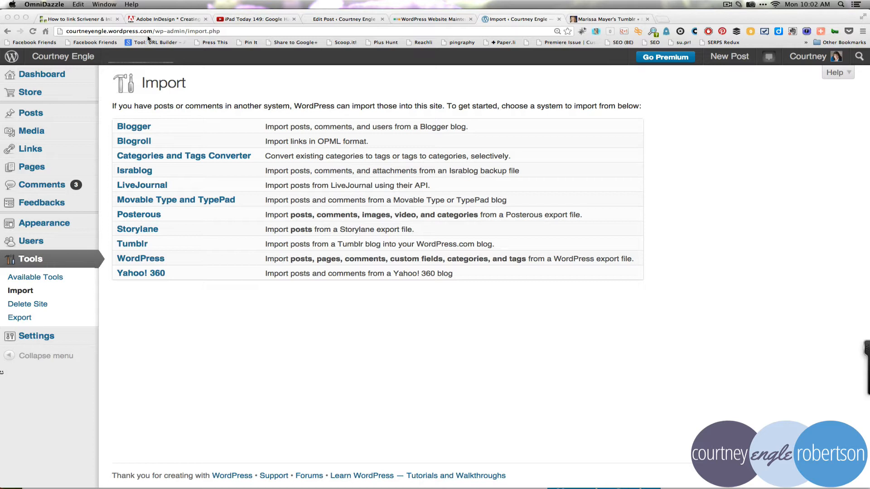
{"action": "left_click", "coordinate": [133, 244]}
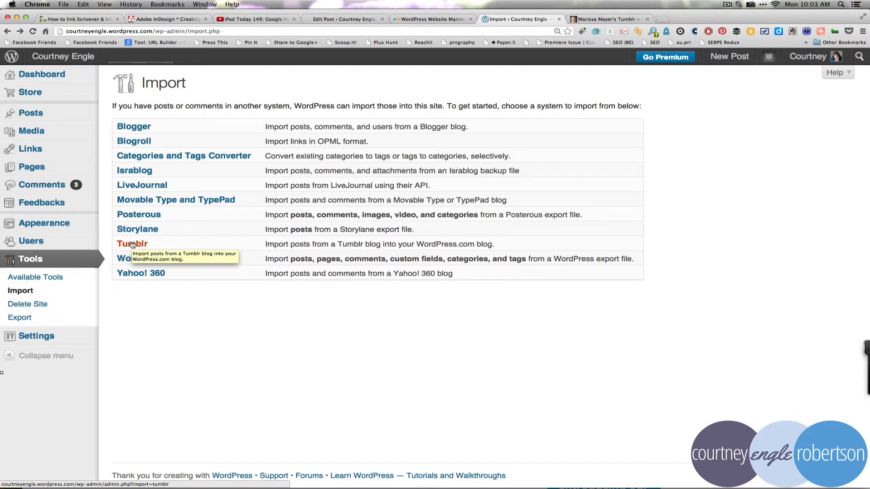
{"action": "left_click", "coordinate": [133, 244]}
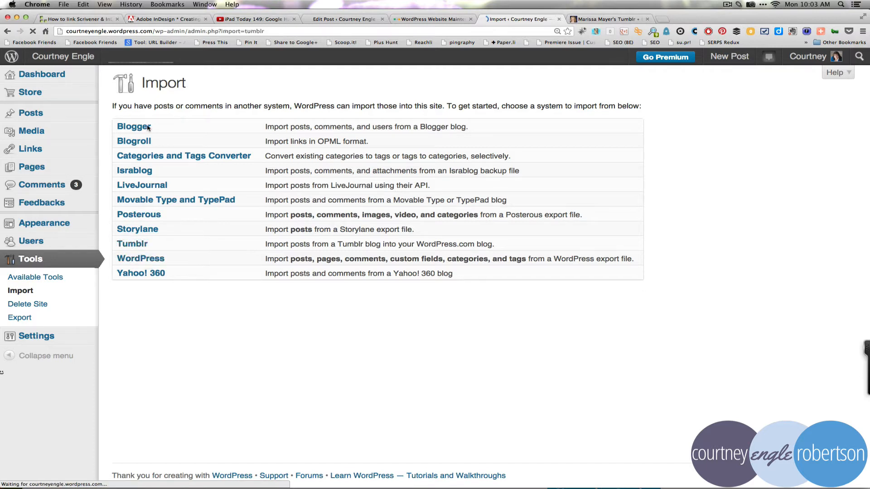
{"action": "left_click", "coordinate": [133, 244]}
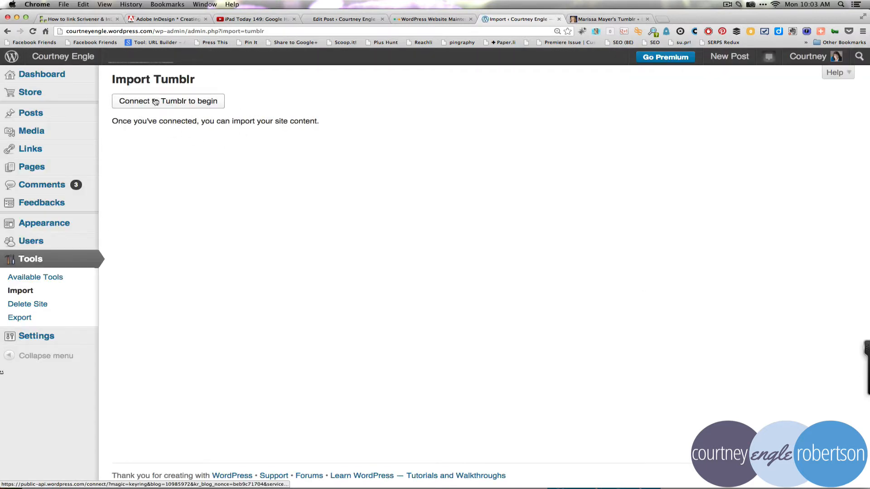
Connect to Tumblr, allow WordPress.com access, and start importing the blog's 1051 posts
{"action": "left_click", "coordinate": [167, 100]}
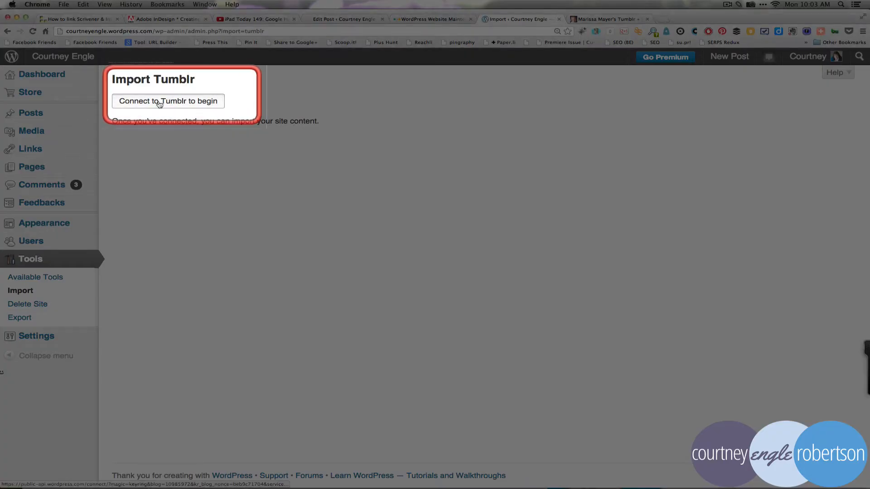
{"action": "left_click", "coordinate": [168, 101]}
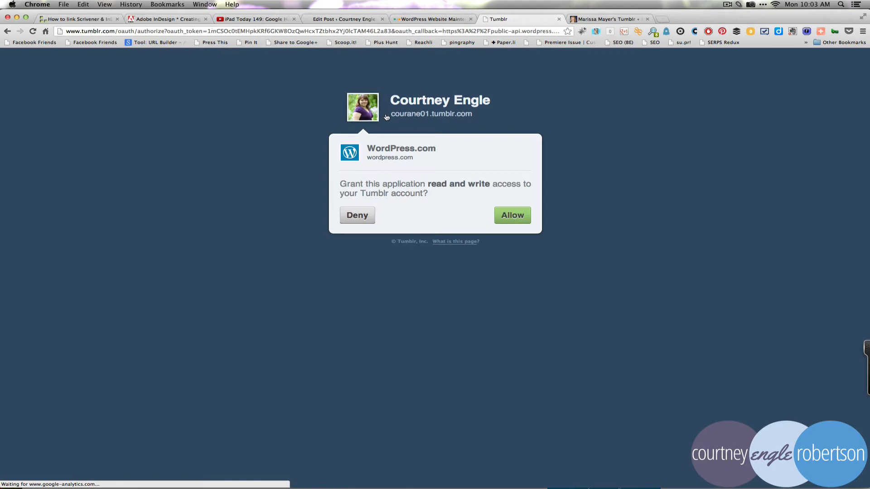
{"action": "left_click", "coordinate": [511, 216]}
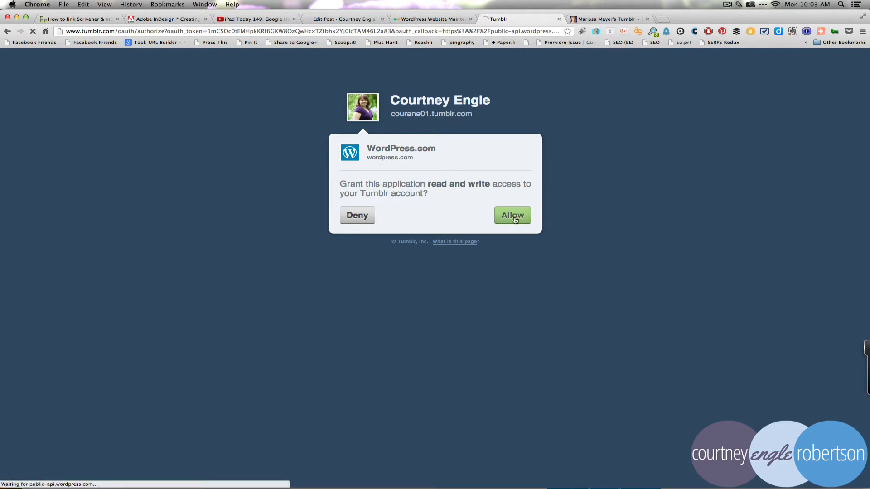
{"action": "left_click", "coordinate": [511, 216]}
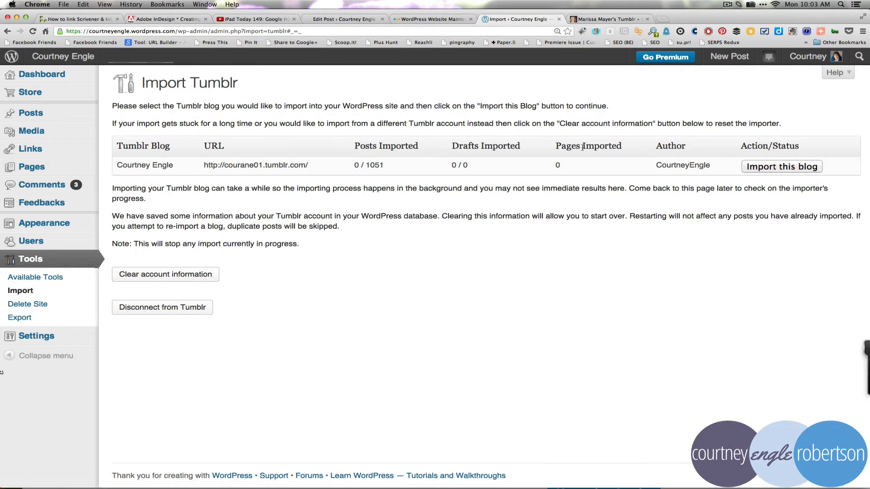
{"action": "mouse_move", "coordinate": [352, 164]}
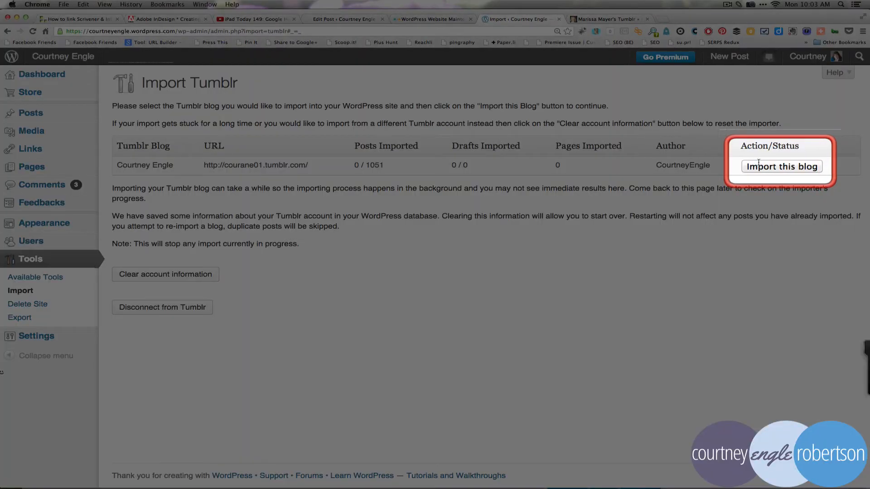
{"action": "left_click", "coordinate": [782, 167]}
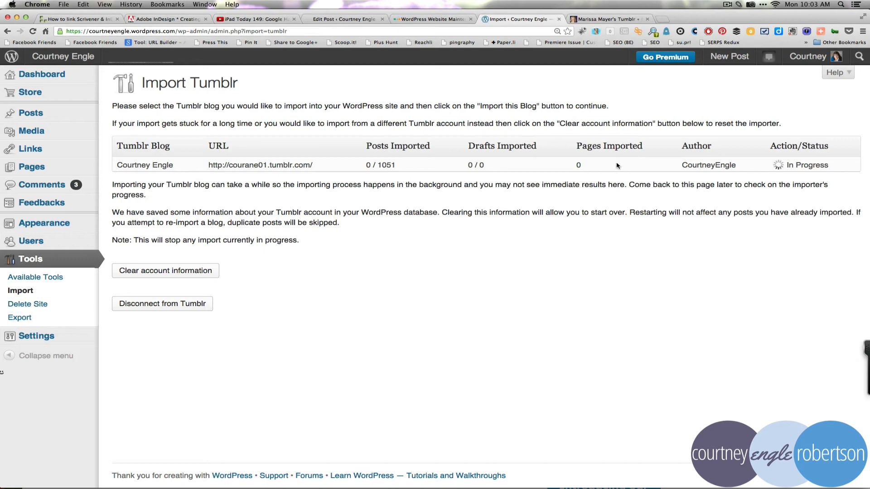
{"action": "mouse_move", "coordinate": [758, 175]}
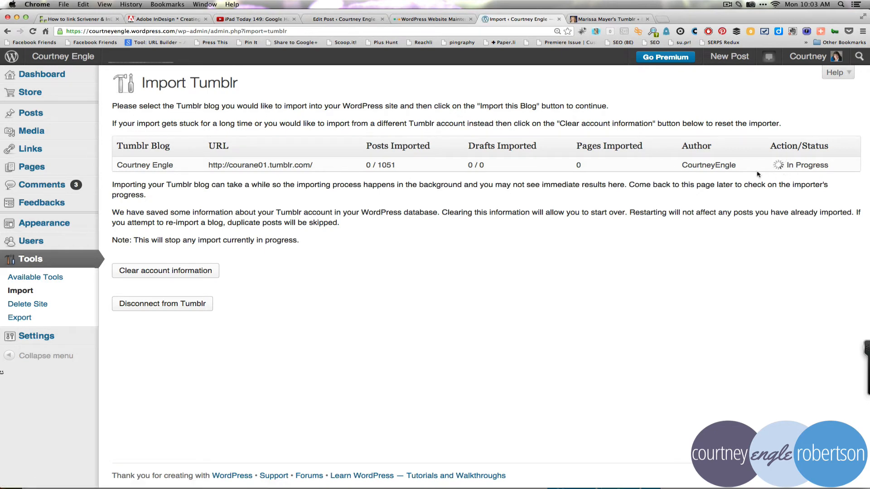
{"action": "mouse_move", "coordinate": [813, 165]}
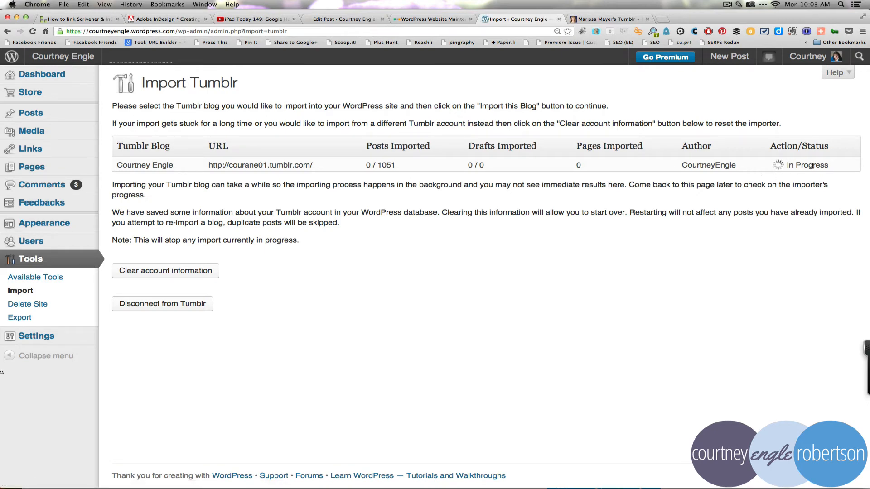
{"action": "mouse_move", "coordinate": [770, 139]}
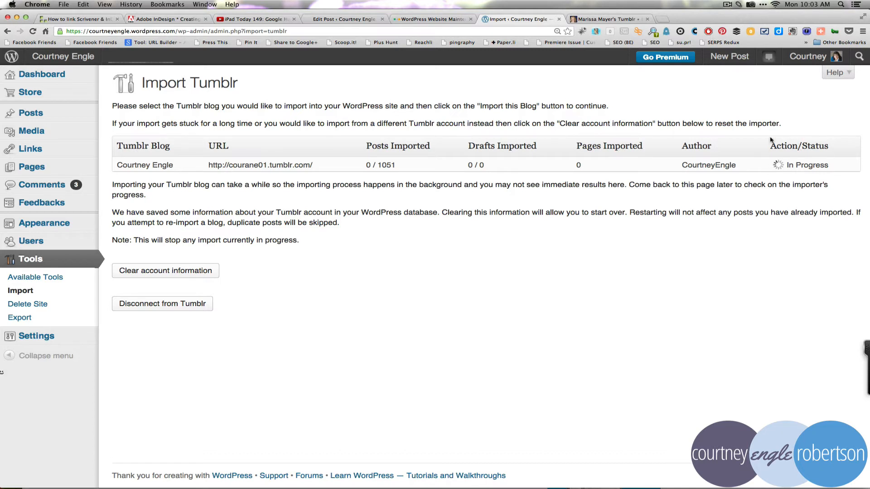
{"action": "mouse_move", "coordinate": [764, 133]}
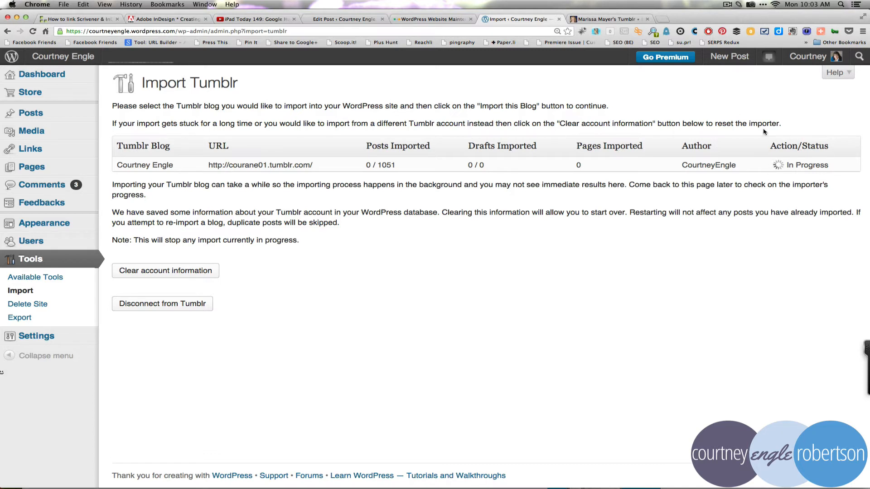
{"action": "mouse_move", "coordinate": [326, 56]}
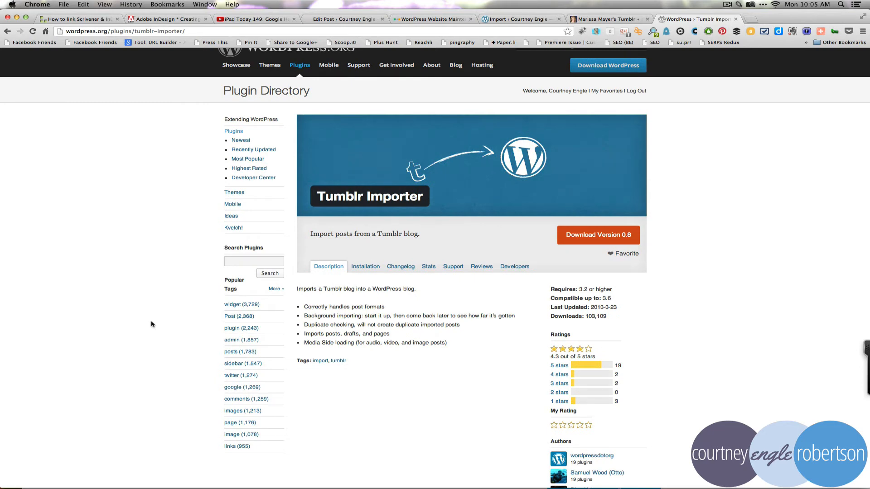
{"action": "mouse_move", "coordinate": [190, 261]}
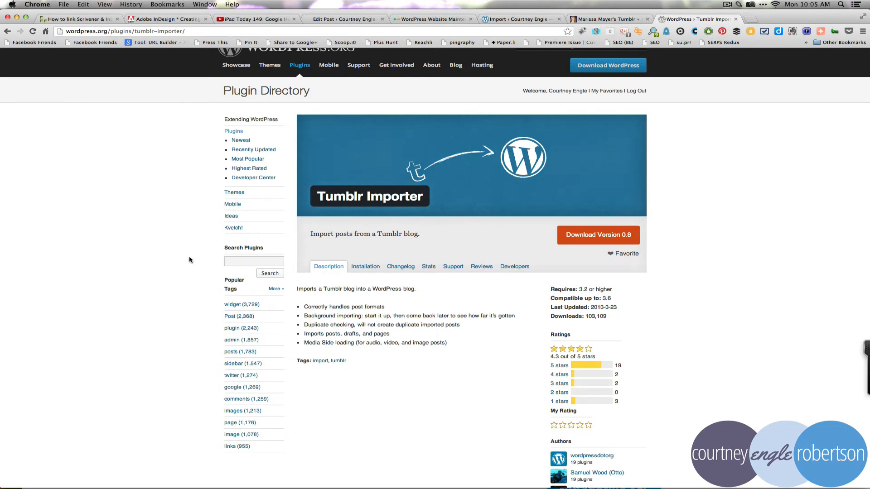
{"action": "mouse_move", "coordinate": [374, 207]}
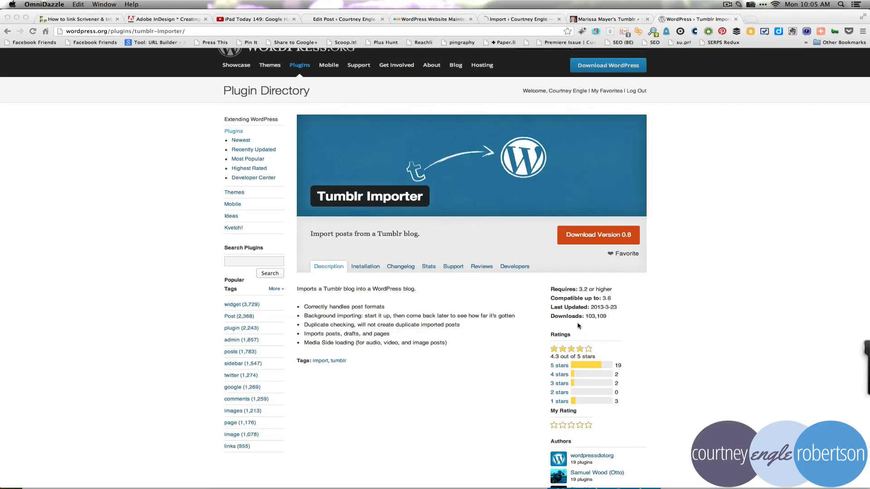
Scroll through the Tumblr Importer plugin page to review its feature list
{"action": "scroll", "scroll_direction": "down", "scroll_amount": 3}
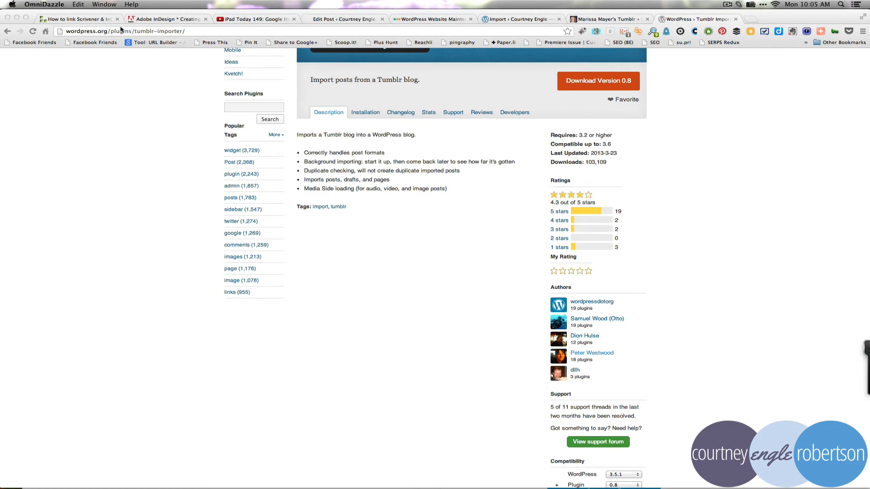
{"action": "mouse_move", "coordinate": [347, 174]}
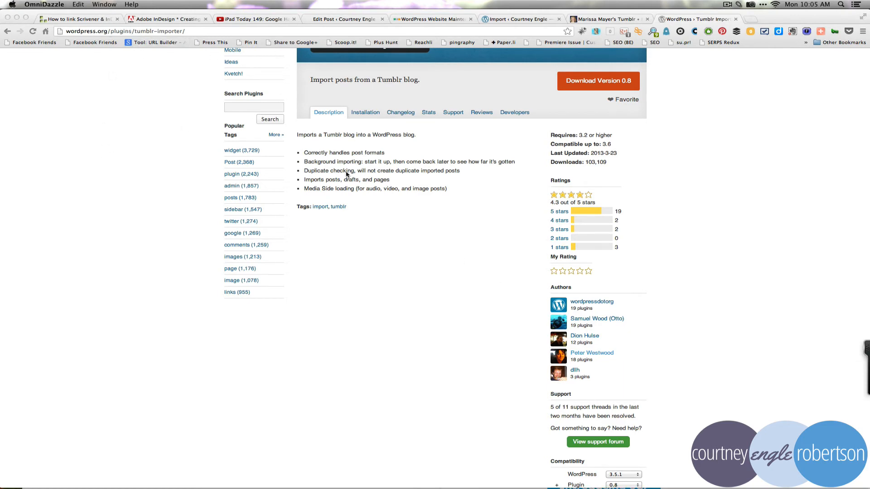
{"action": "scroll", "scroll_direction": "up", "scroll_amount": 3}
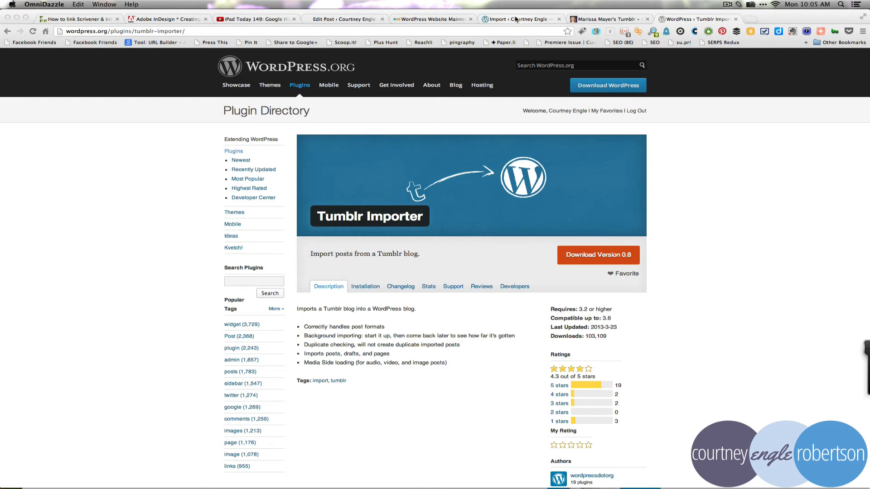
{"action": "mouse_move", "coordinate": [544, 258]}
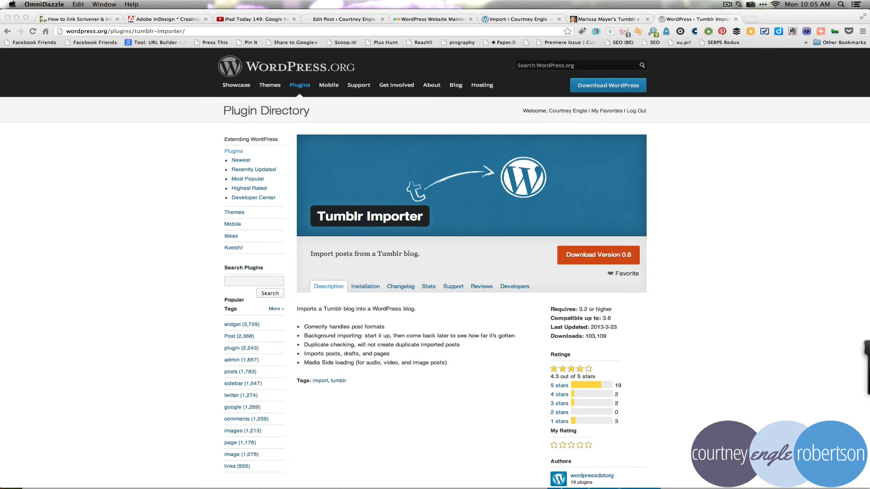
{"action": "mouse_move", "coordinate": [570, 437]}
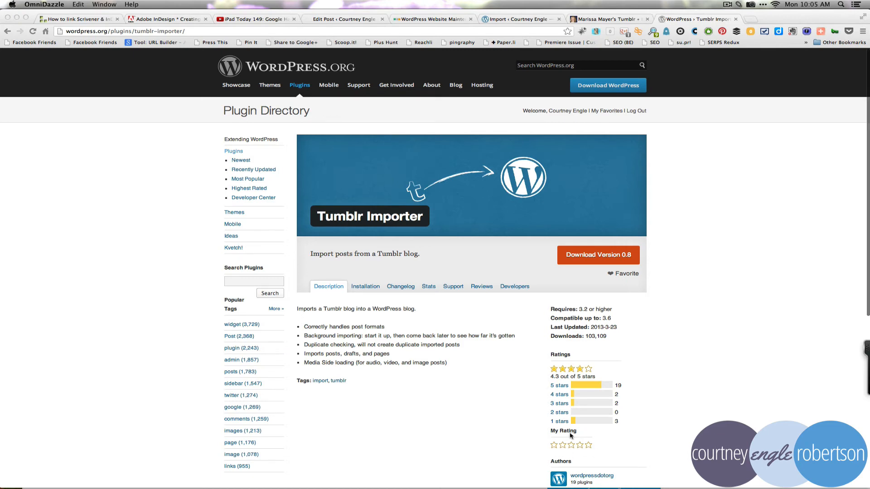
{"action": "scroll", "scroll_direction": "down", "scroll_amount": 3}
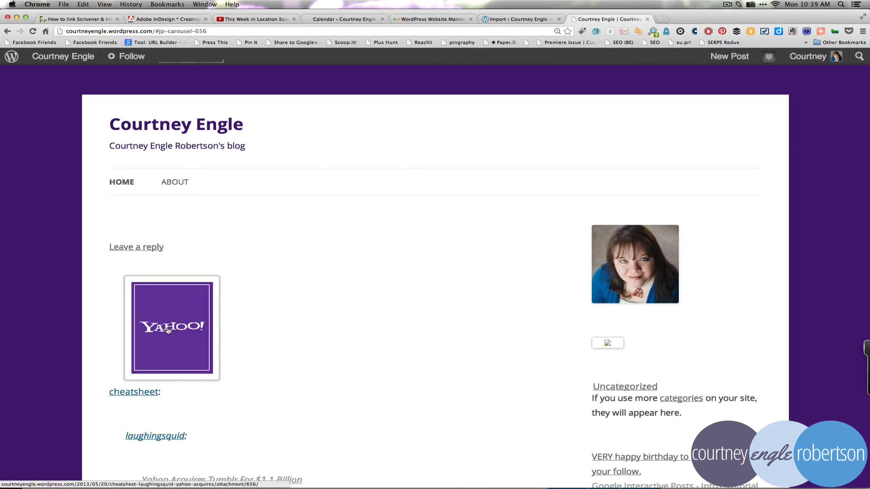
{"action": "left_click", "coordinate": [172, 327]}
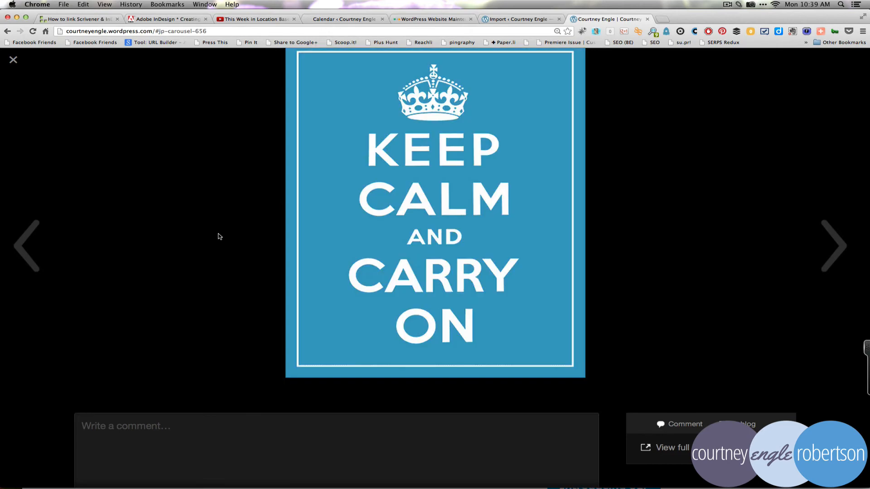
{"action": "left_click", "coordinate": [13, 60]}
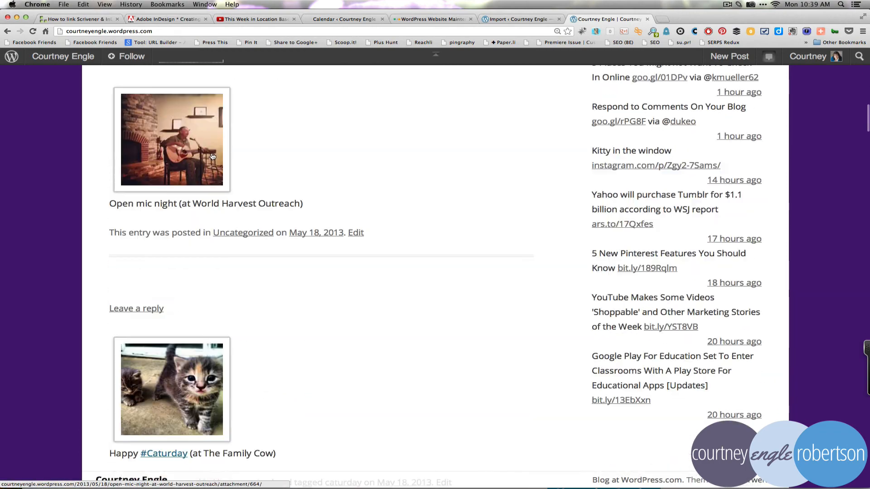
{"action": "scroll", "scroll_direction": "down", "scroll_amount": 3}
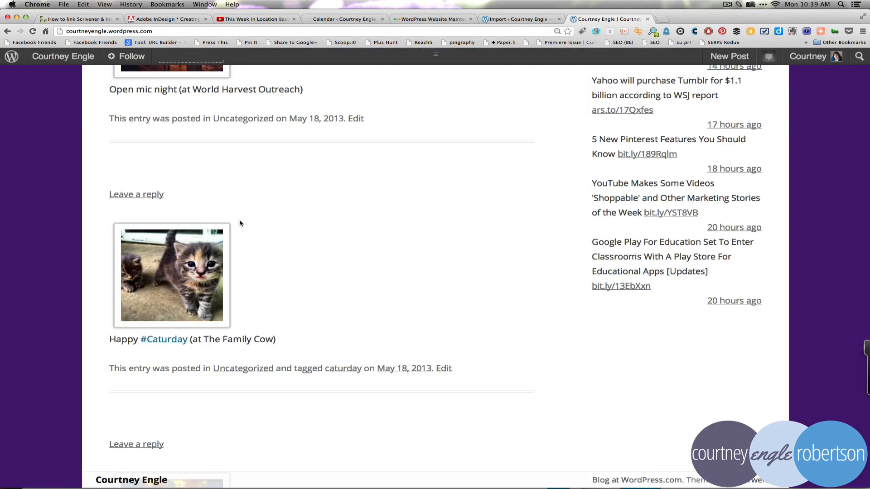
{"action": "mouse_move", "coordinate": [209, 260]}
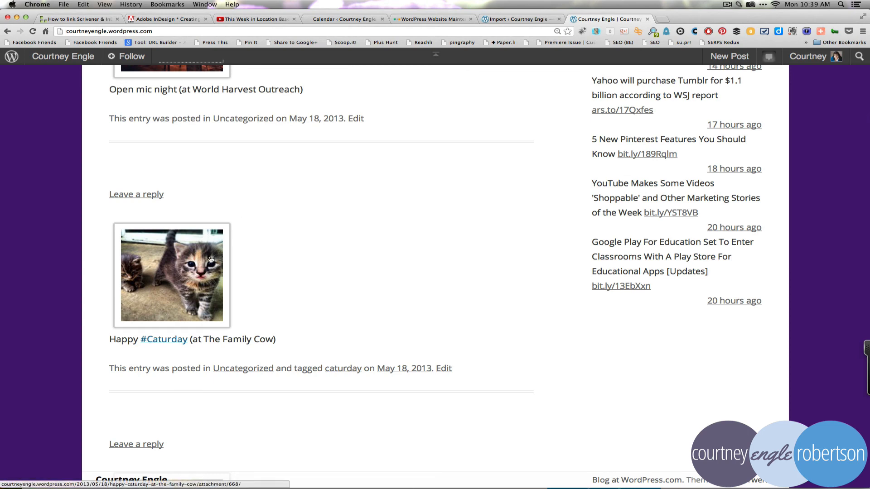
{"action": "scroll", "scroll_direction": "down", "scroll_amount": 3}
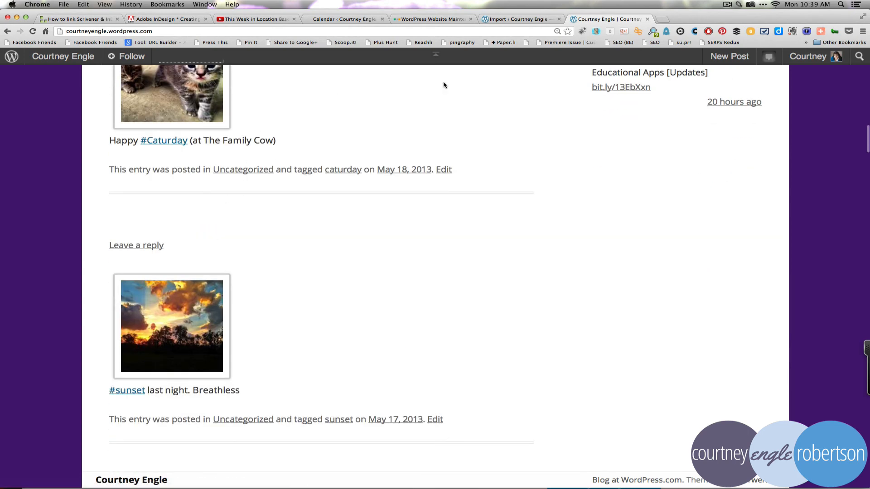
{"action": "scroll", "scroll_direction": "down", "scroll_amount": 3}
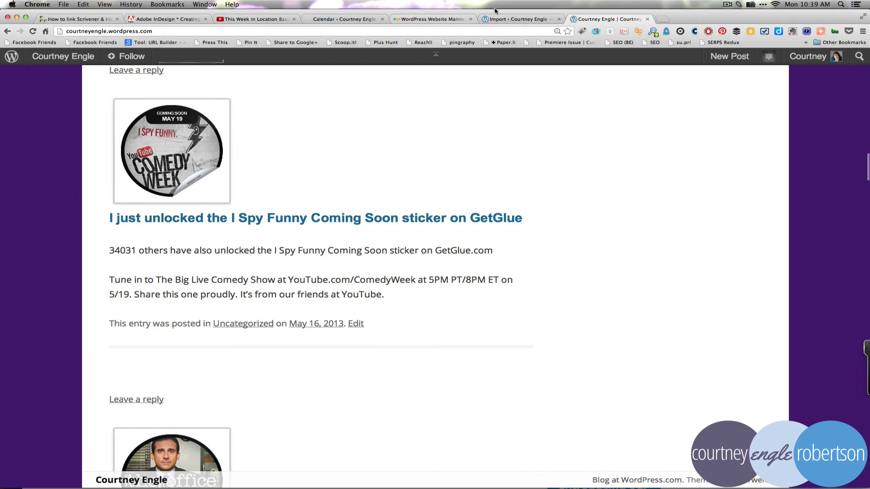
{"action": "mouse_move", "coordinate": [439, 129]}
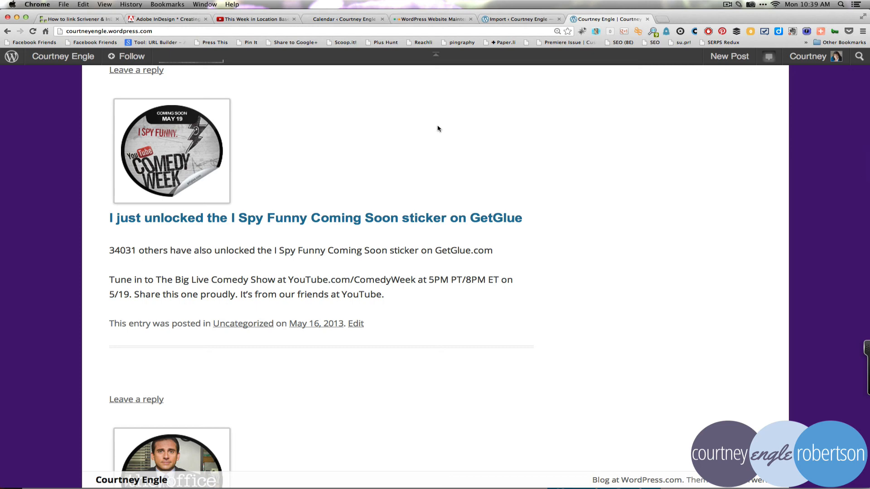
{"action": "left_click", "coordinate": [674, 18]}
{"action": "type", "text": "www.tumblr.com"}
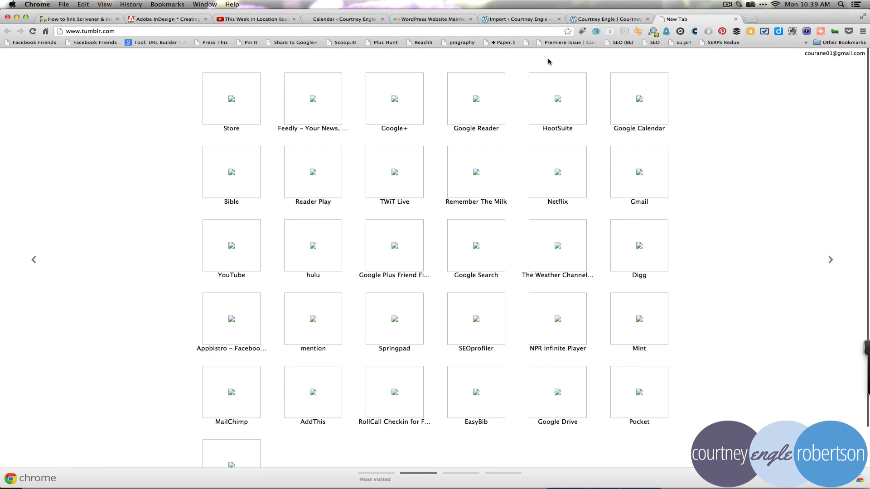
{"action": "left_click", "coordinate": [33, 31]}
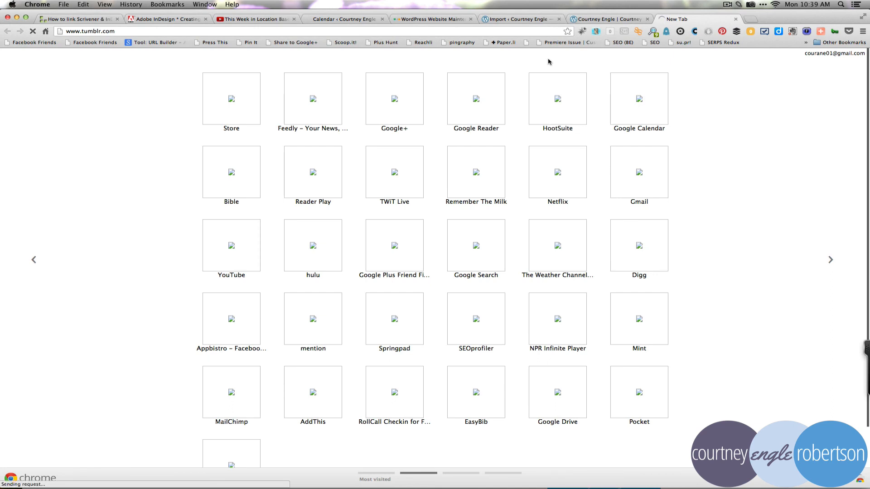